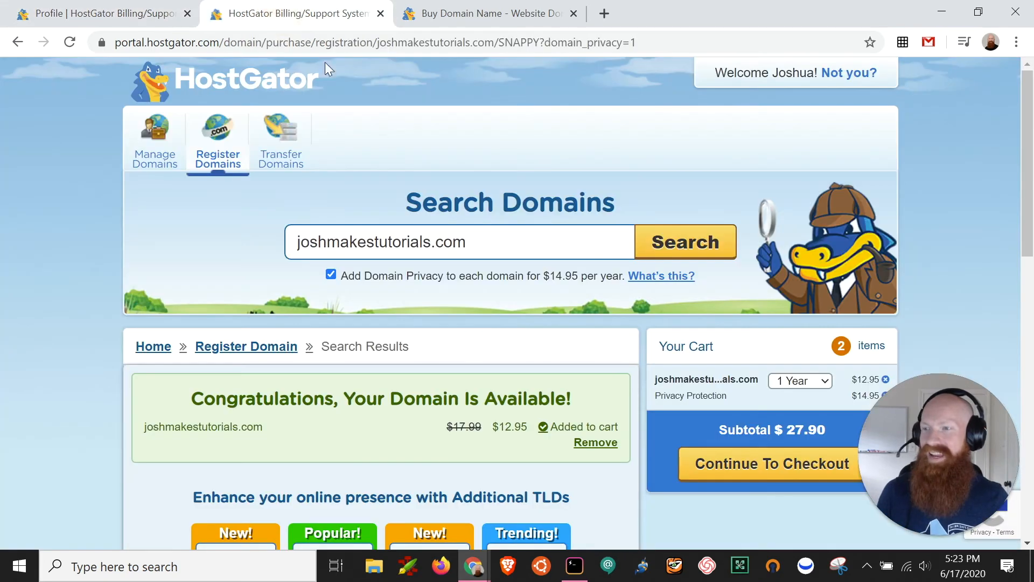
# Step: Continue from the domain cart to the checkout page with its payment options
pyautogui.scroll(-3)
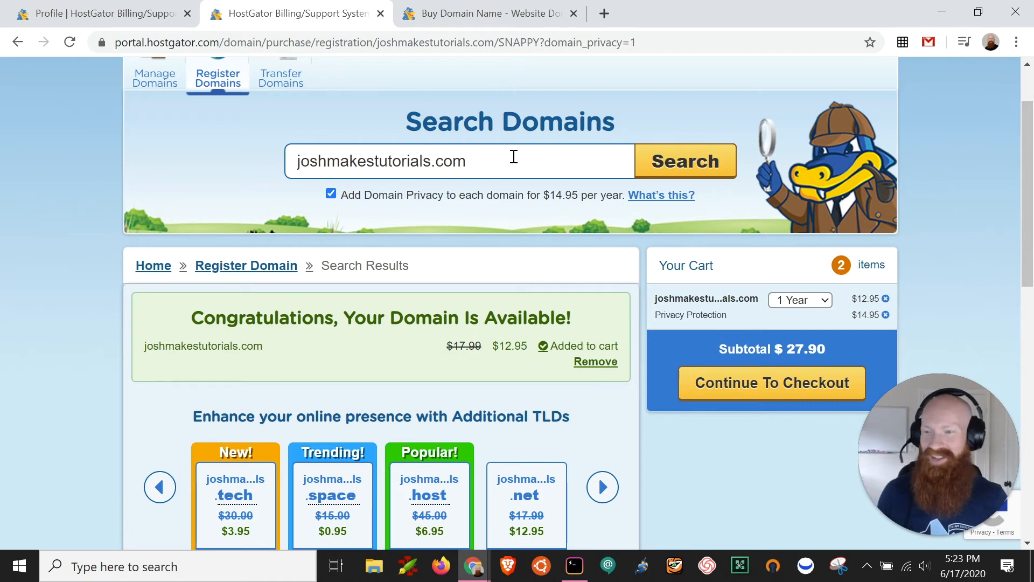
pyautogui.click(771, 383)
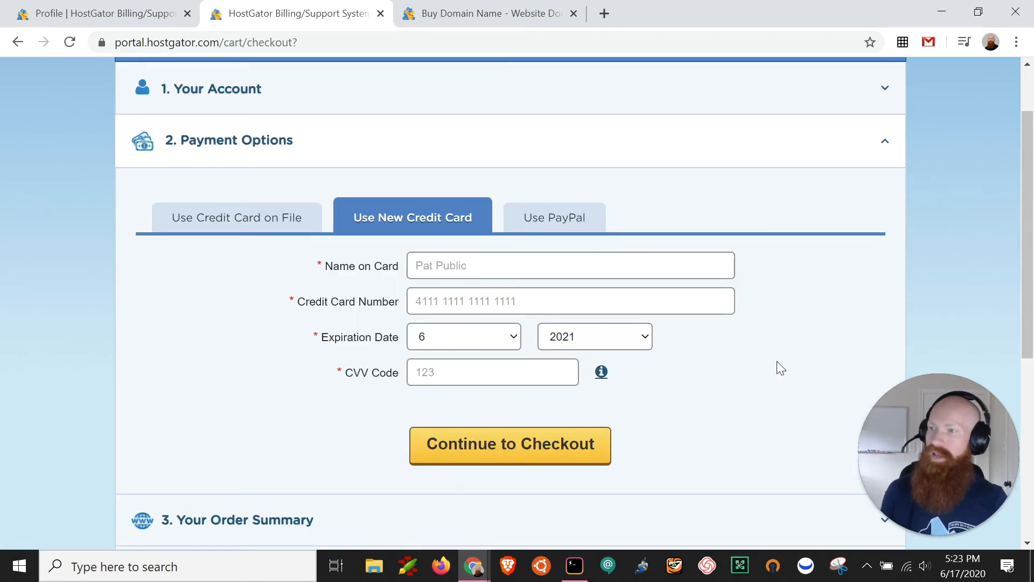